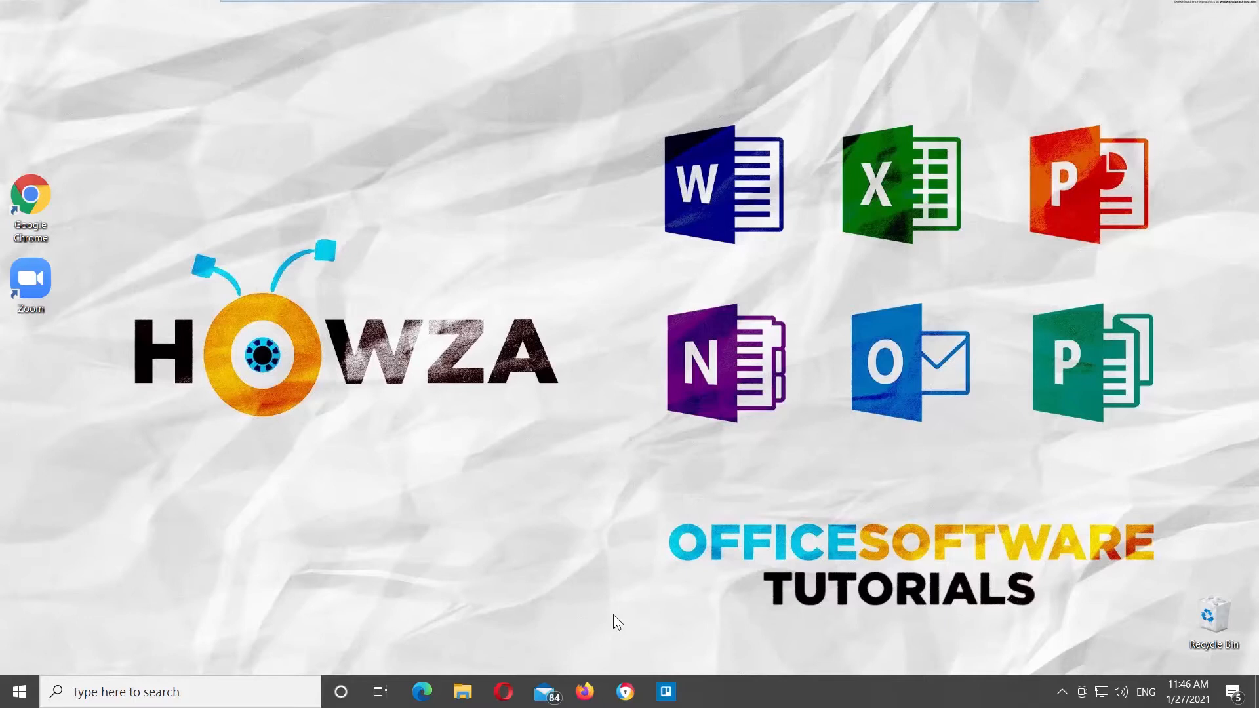
mouse_move(614, 618)
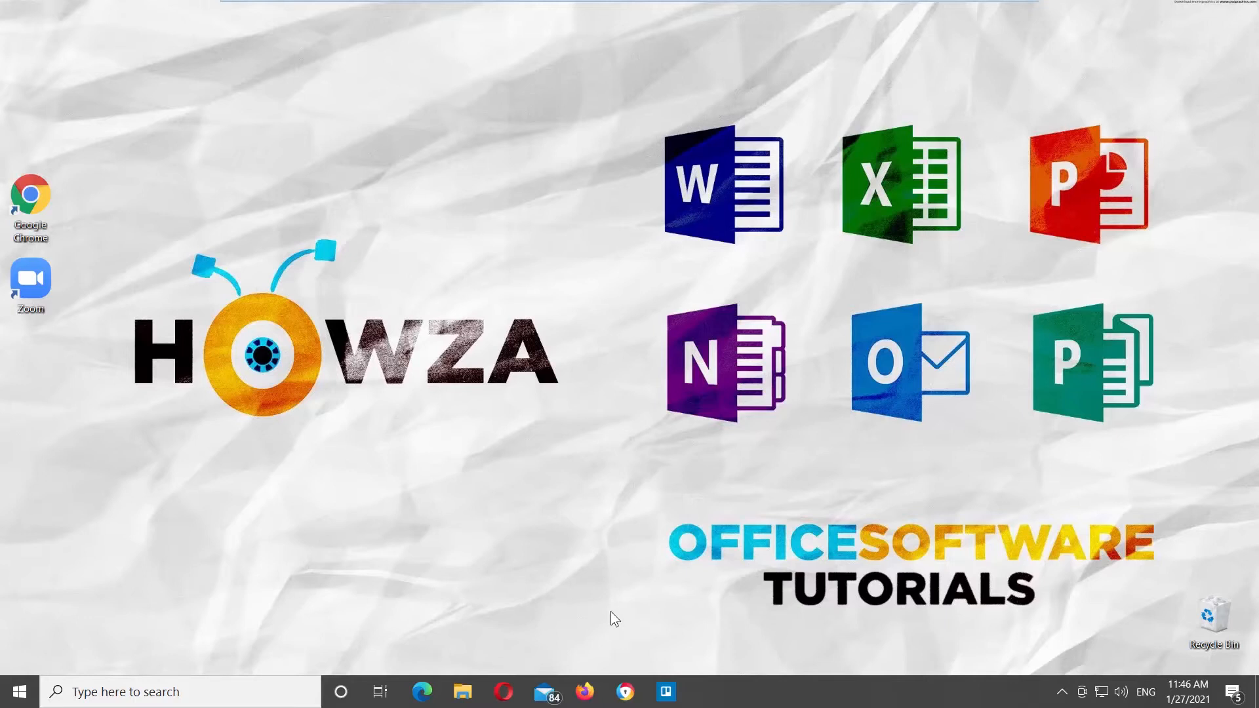
Launch the Zoom desktop app from its desktop shortcut to reach the Home screen
double_click(30, 278)
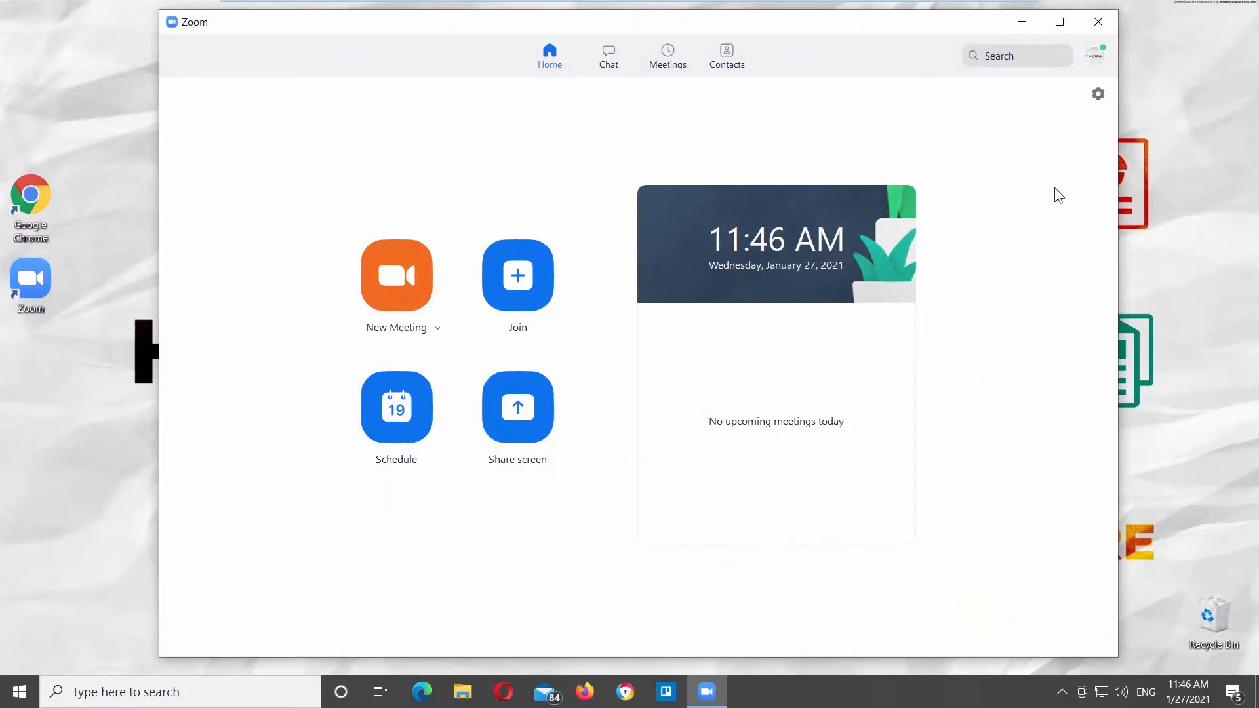
mouse_move(1061, 693)
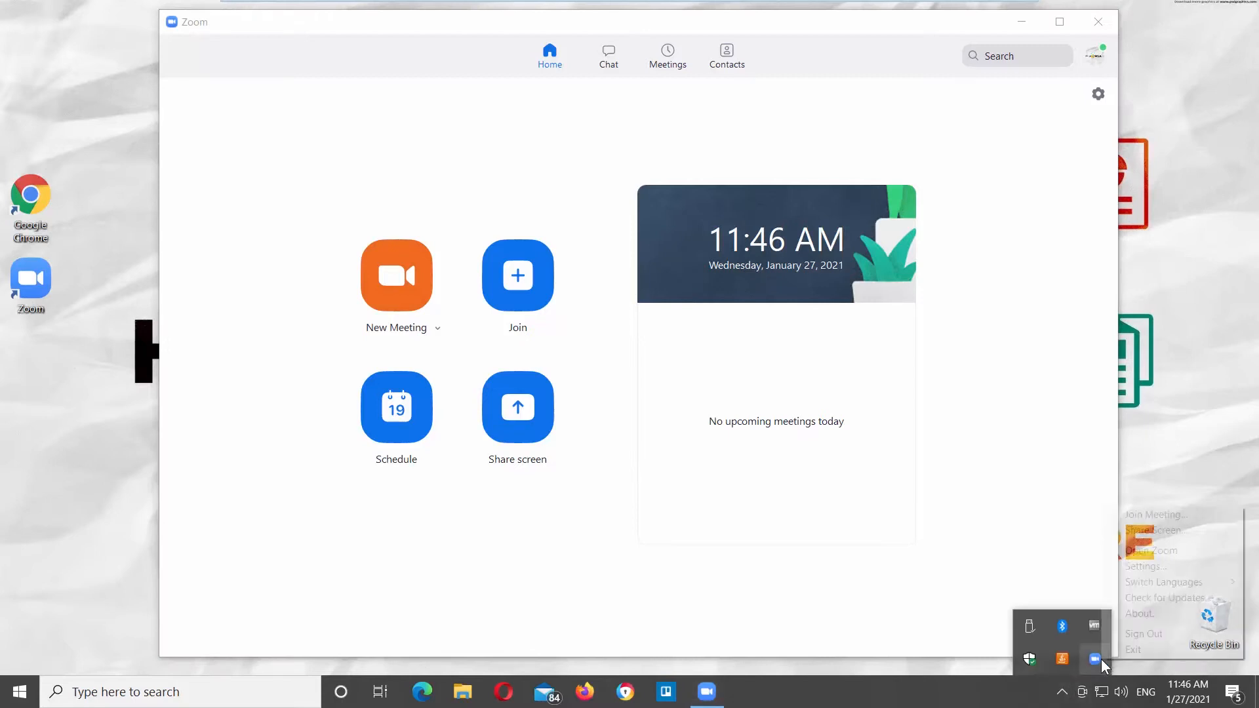
Switch Zoom's display language to Français from the tray menu, letting the app close
click(1163, 581)
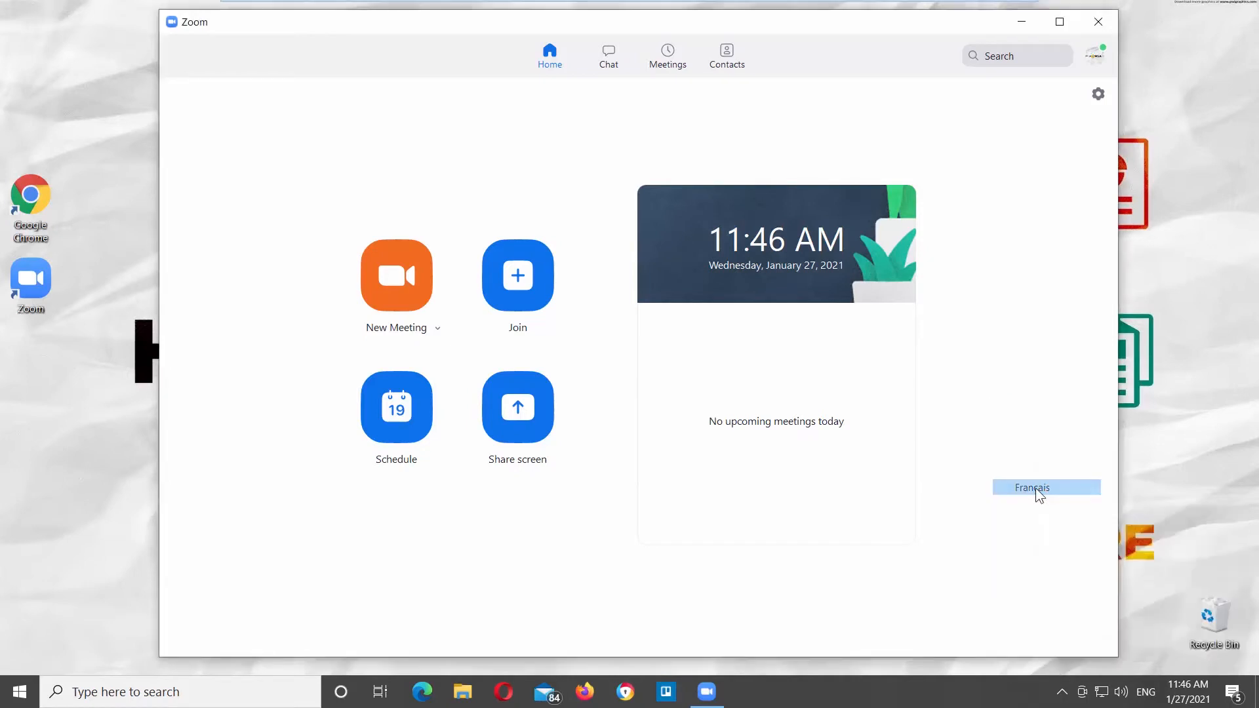
click(1047, 487)
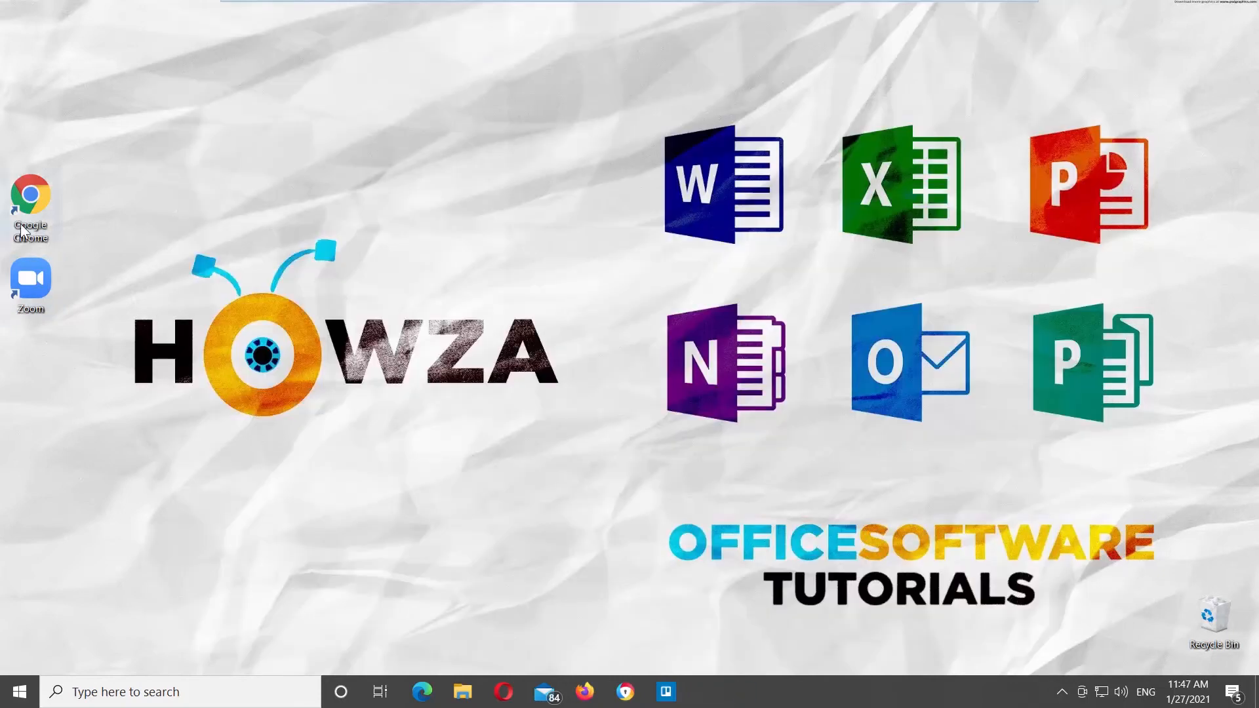
Open Chrome and sign in to the Zoom account on zoom.us
double_click(30, 192)
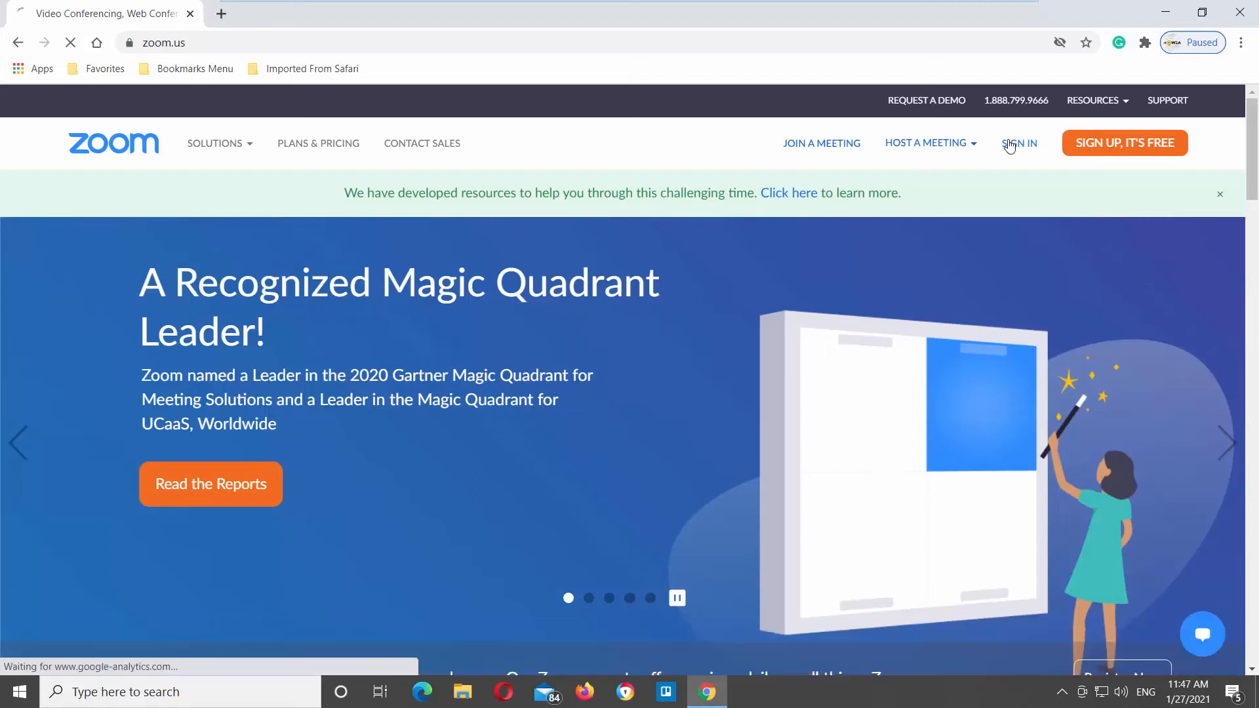
click(1019, 143)
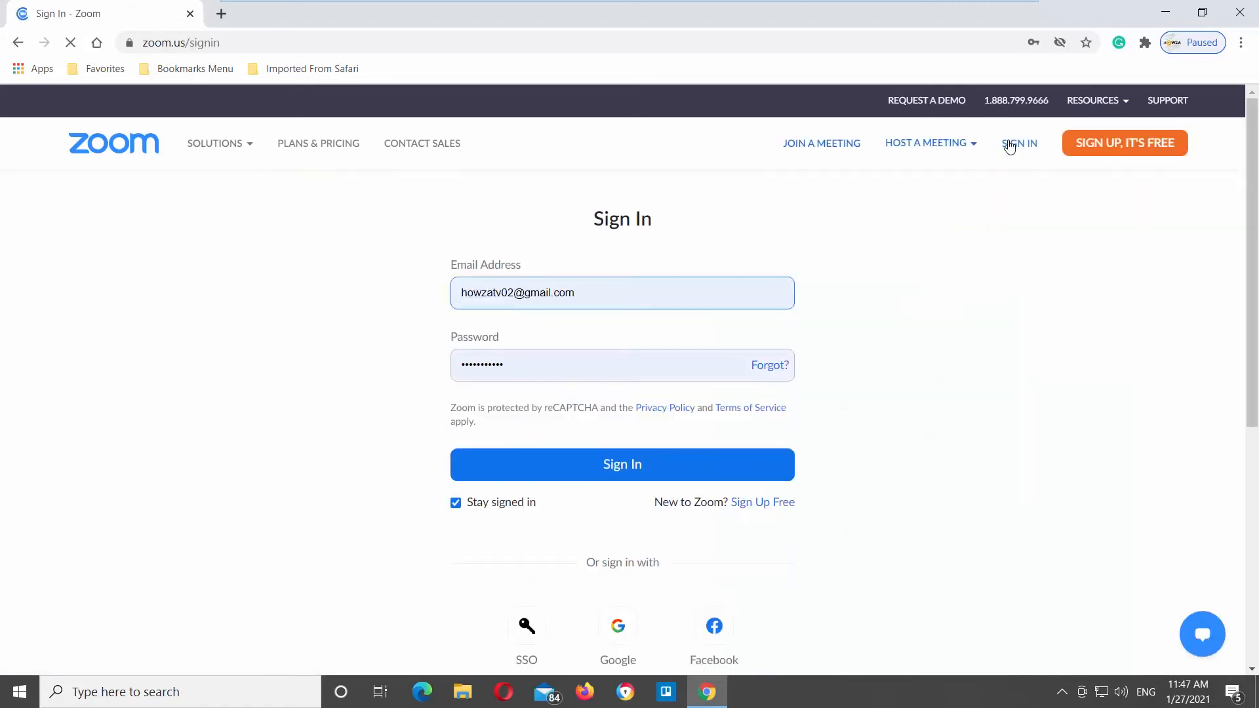
click(622, 464)
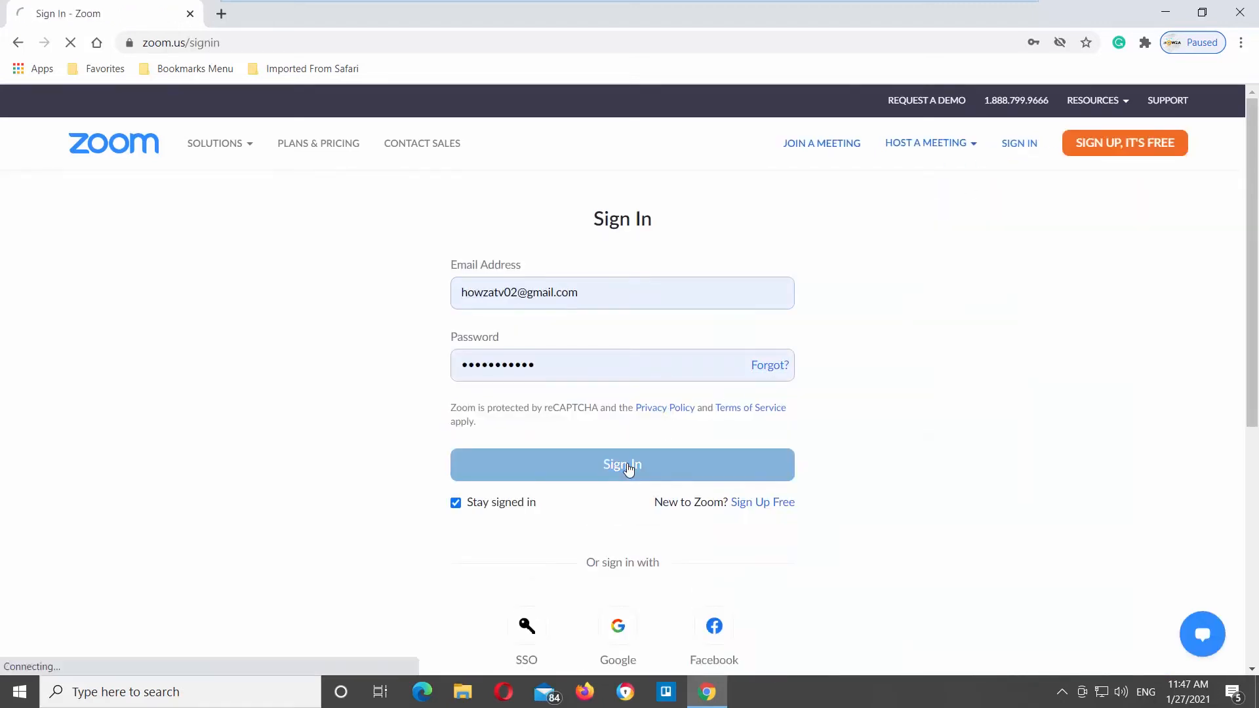
click(622, 464)
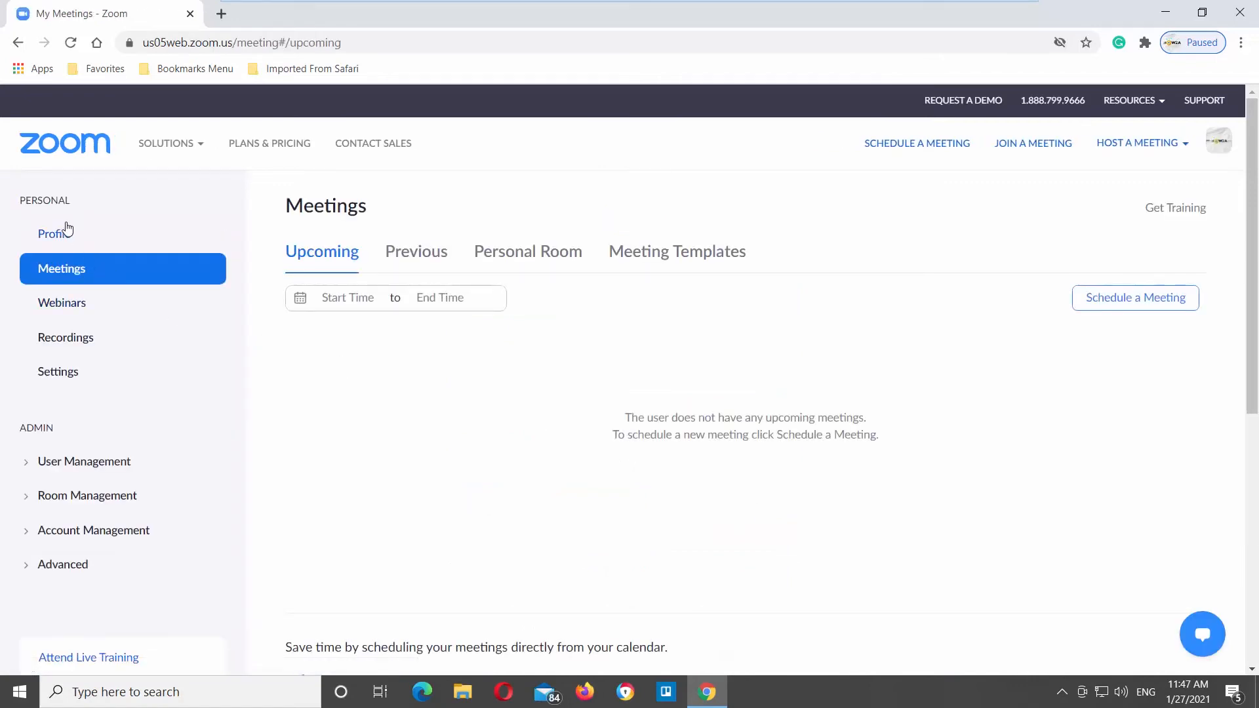
Open the Profile page and scroll down to the Language setting, still English
click(54, 233)
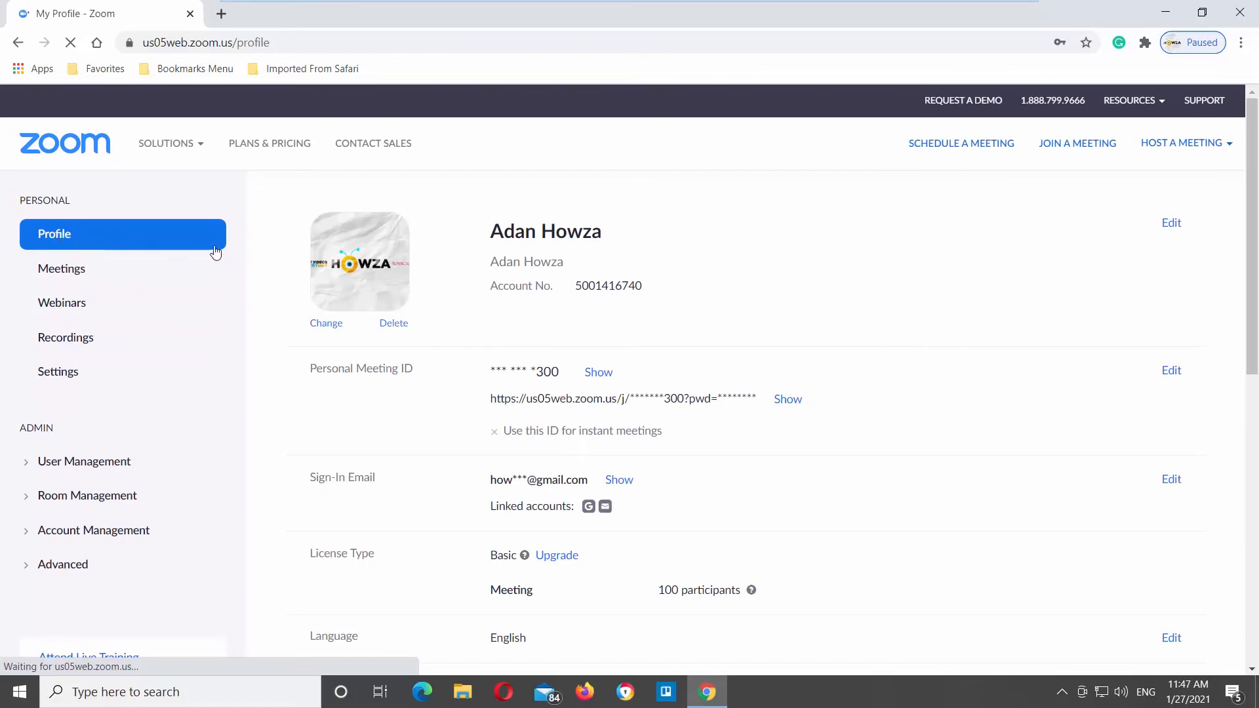
scroll(down, 3)
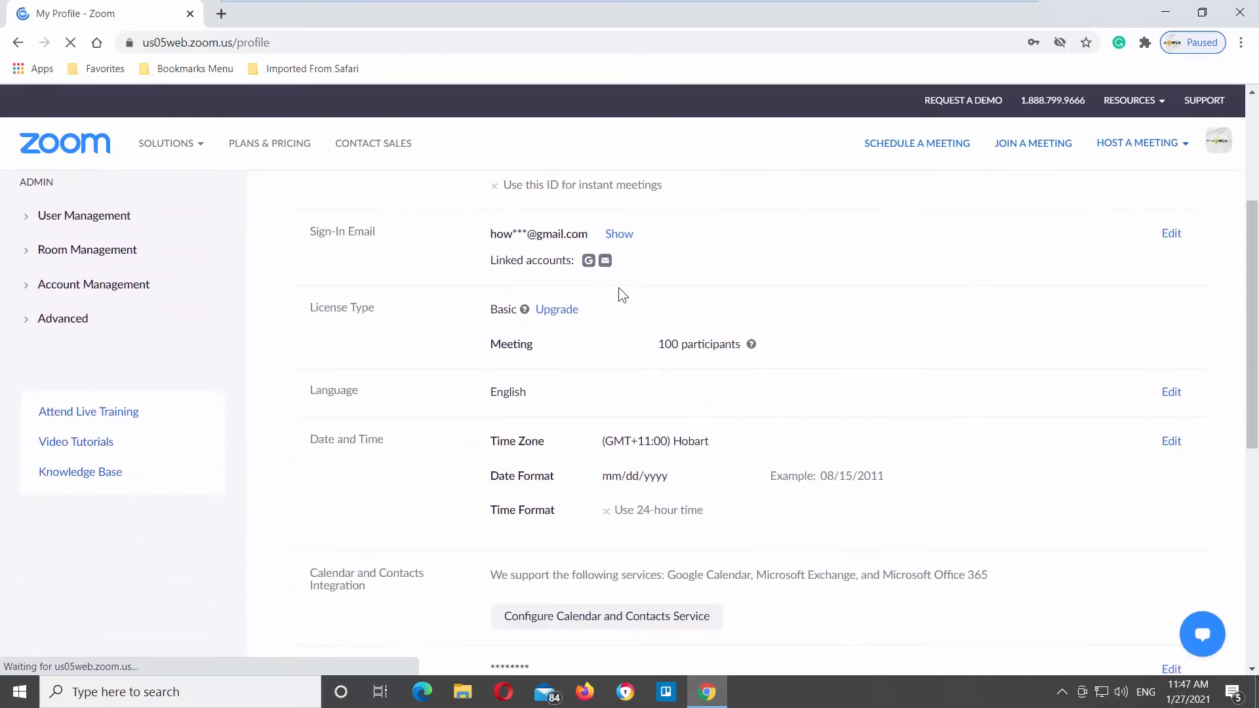
scroll(down, 3)
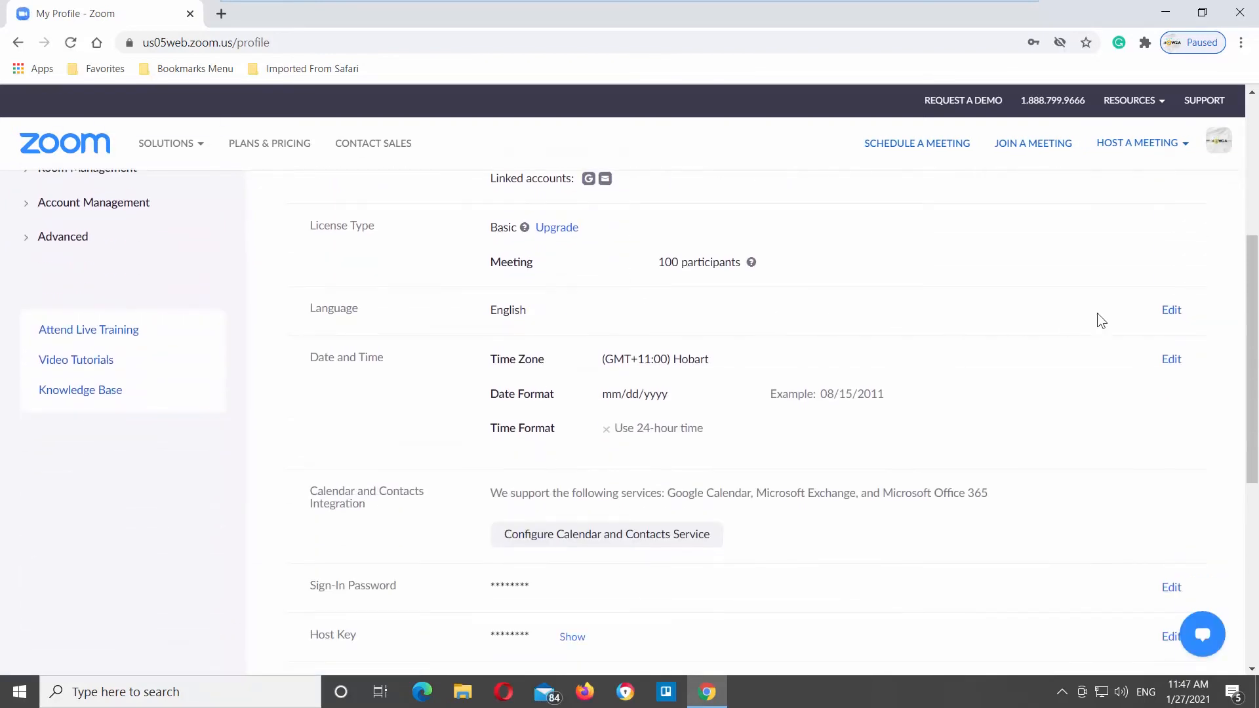
Edit the profile Language field and choose Português from the dropdown
click(1171, 309)
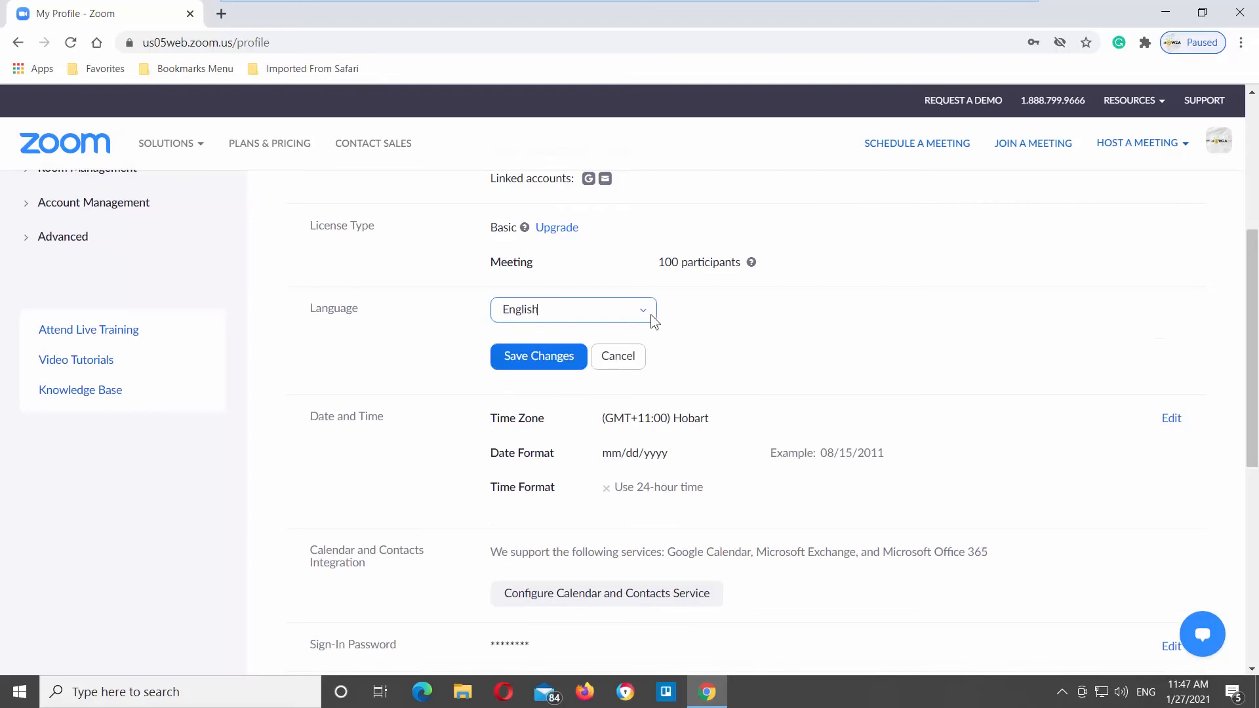
click(573, 310)
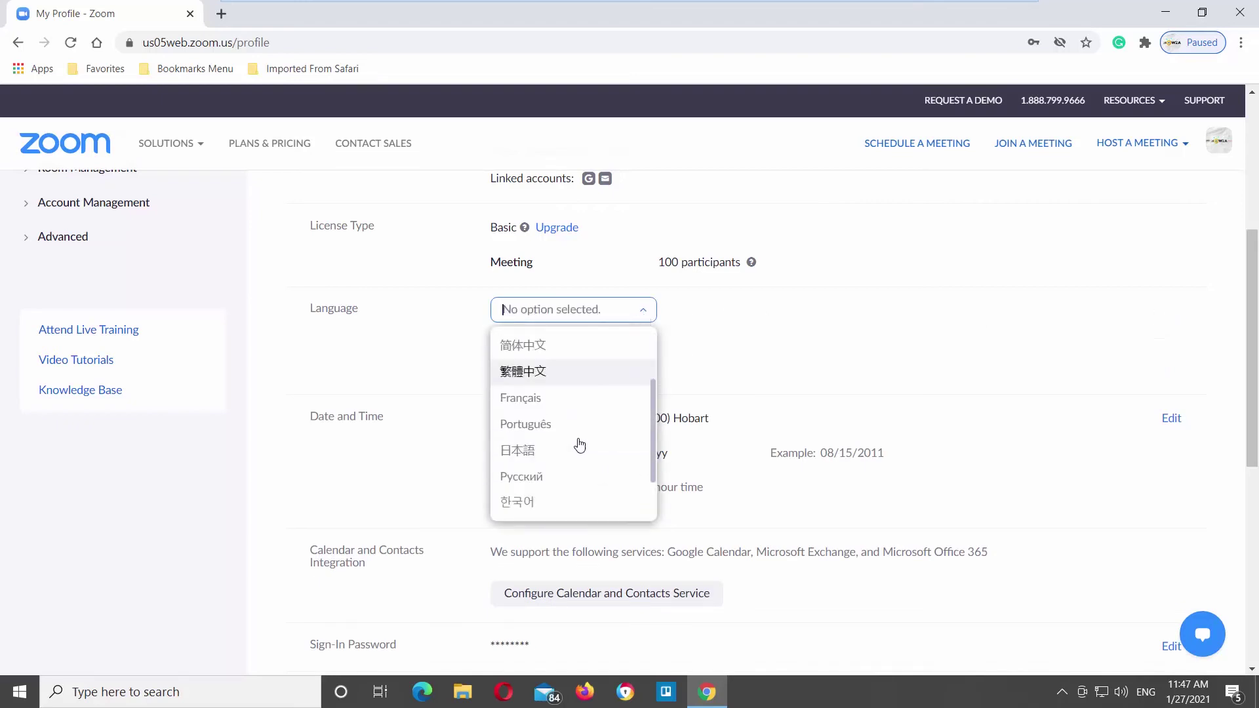
click(525, 424)
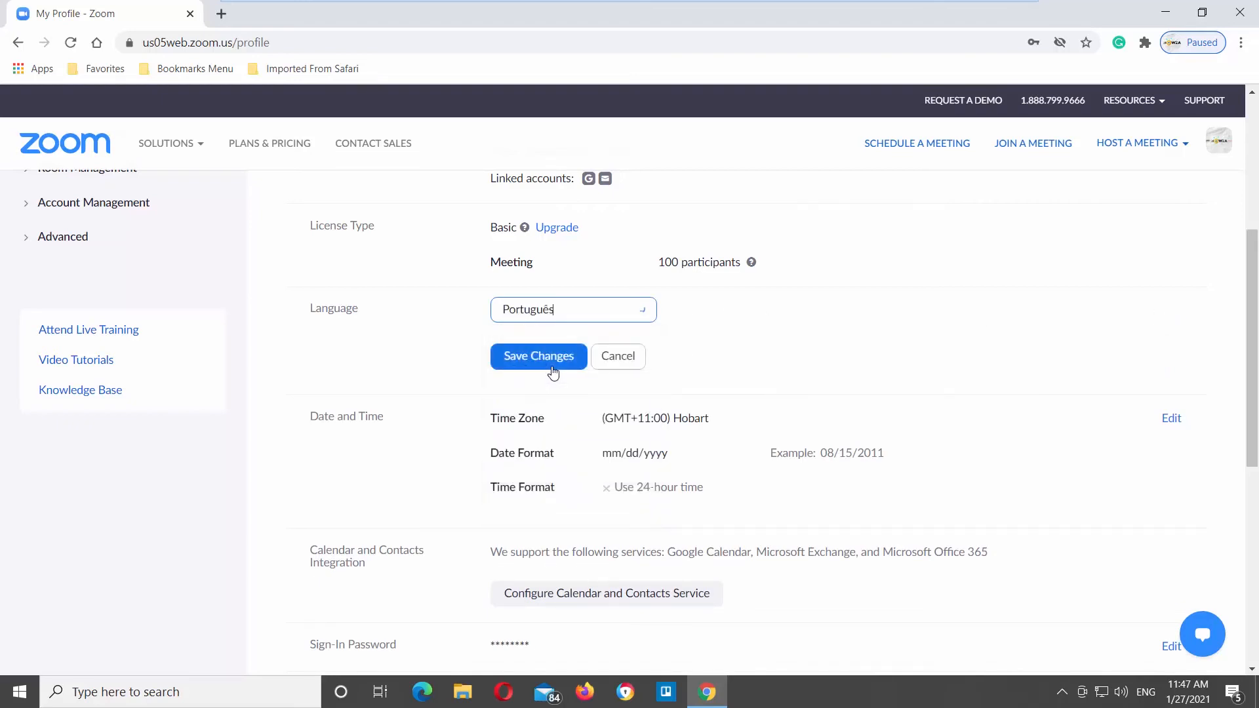